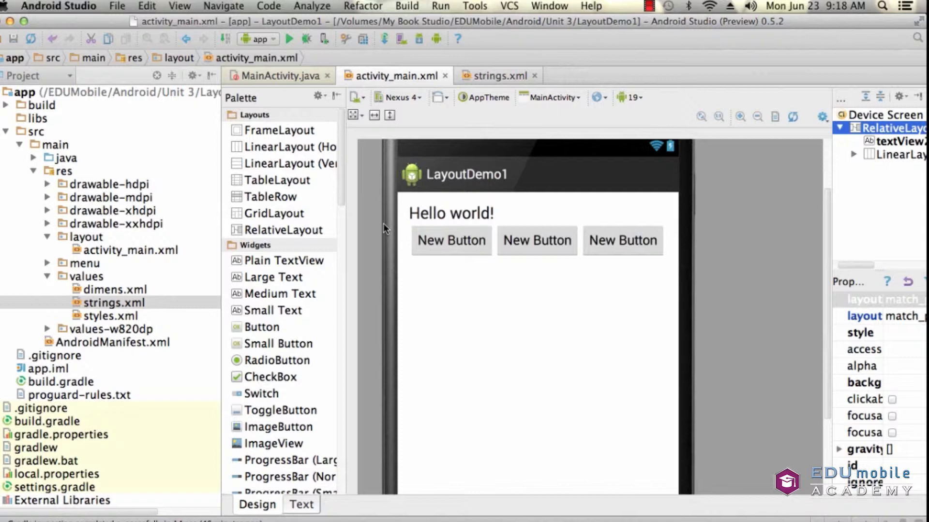
pyautogui.moveTo(358, 252)
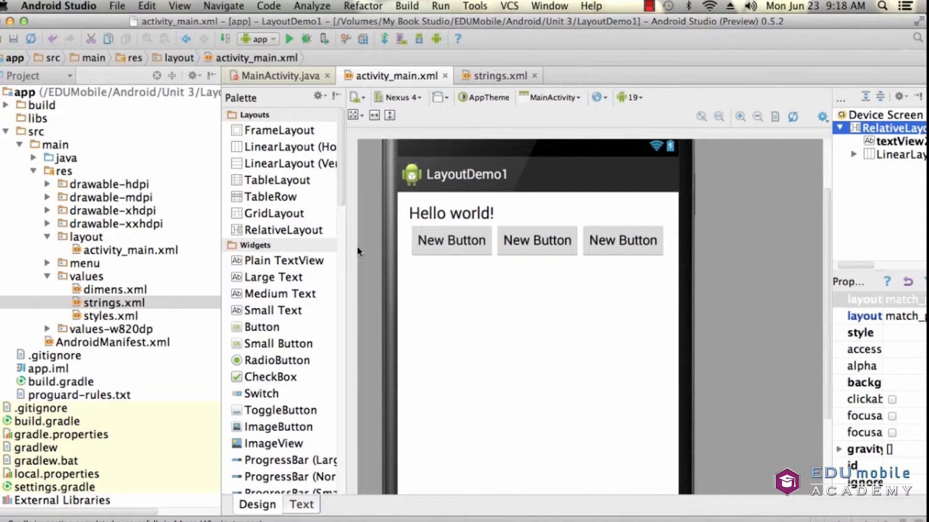
pyautogui.moveTo(503, 219)
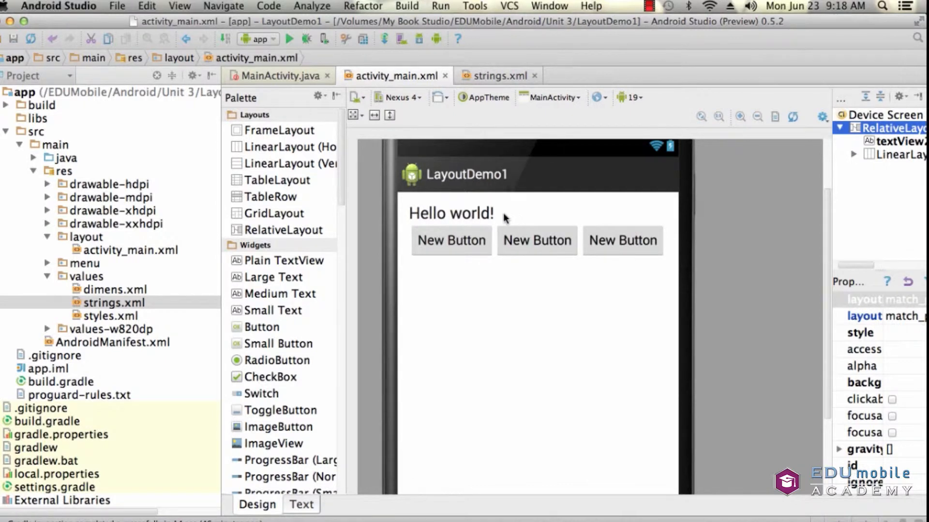
pyautogui.moveTo(407, 216)
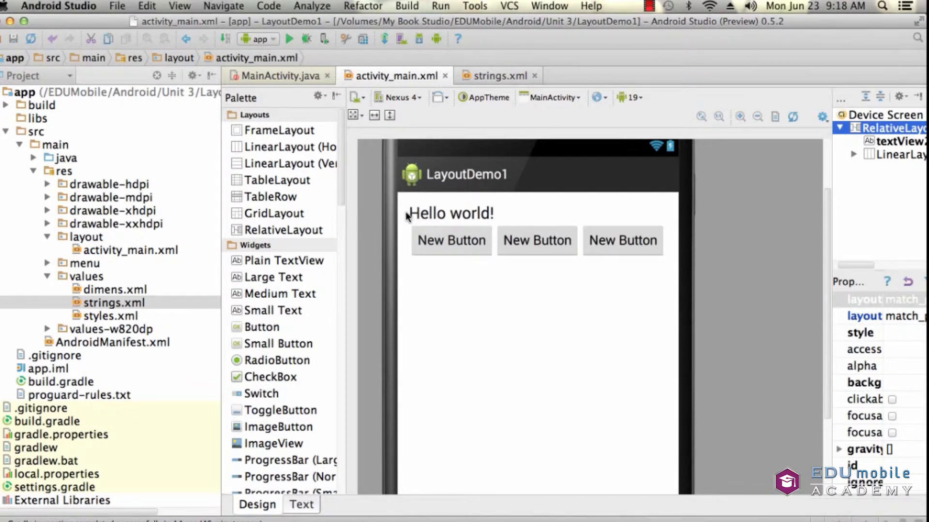
pyautogui.moveTo(407, 258)
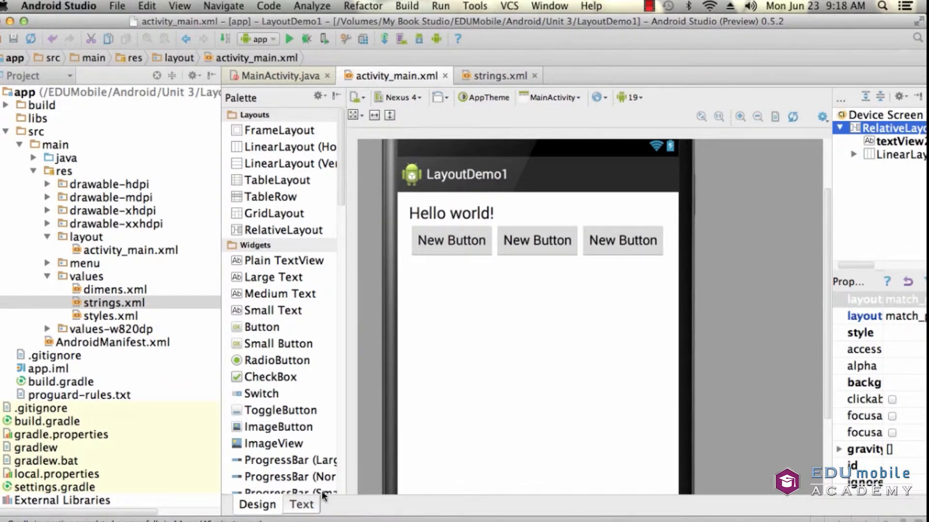
# Step: Show activity_main.xml as XML source and scroll through the LinearLayout's three Button elements
pyautogui.click(301, 519)
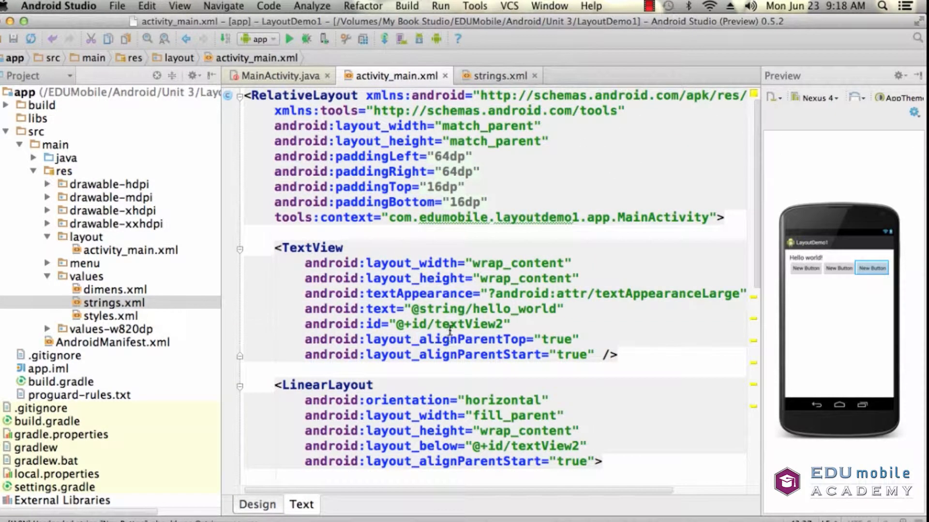
pyautogui.scroll(-3)
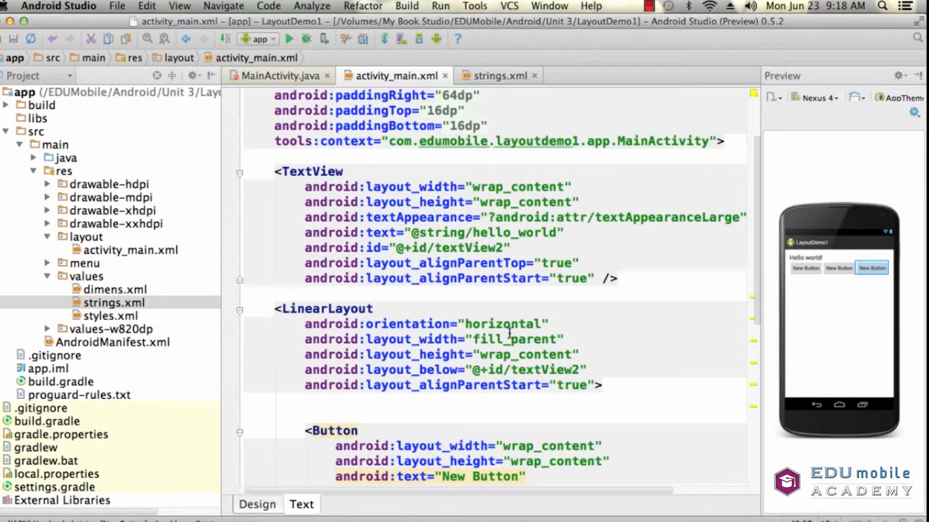
pyautogui.moveTo(369, 347)
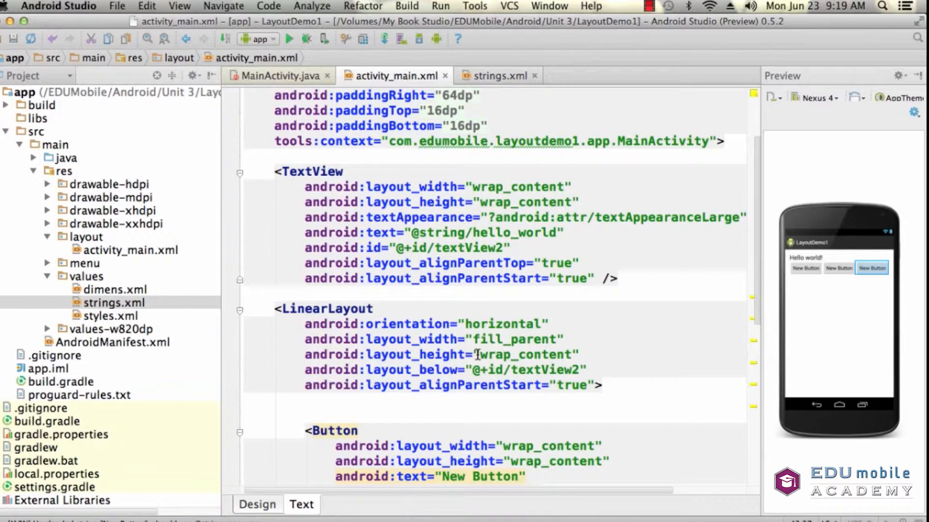
pyautogui.moveTo(398, 376)
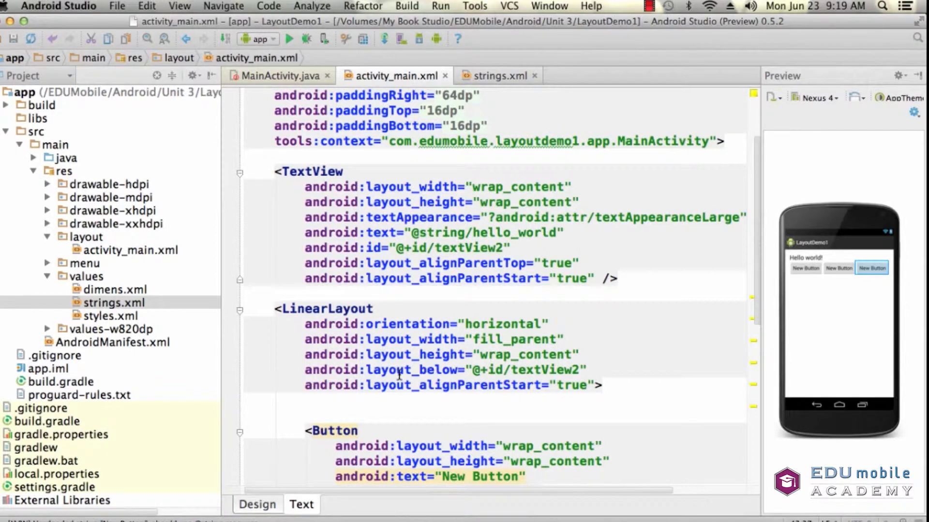
pyautogui.moveTo(410, 307)
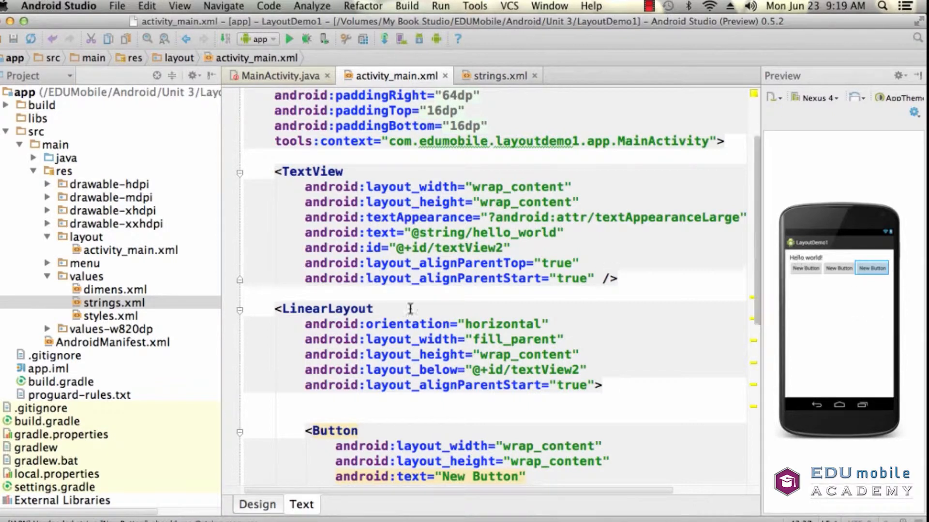
pyautogui.moveTo(340, 288)
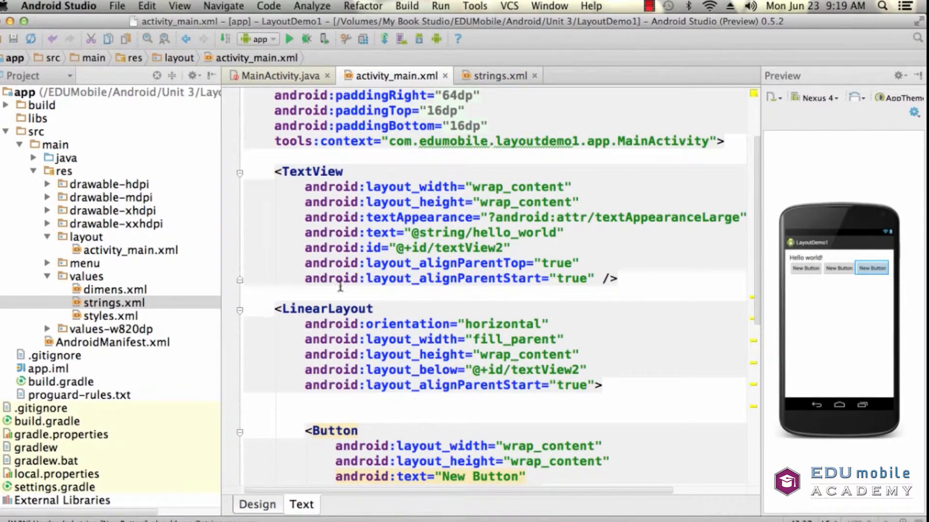
pyautogui.moveTo(284, 364)
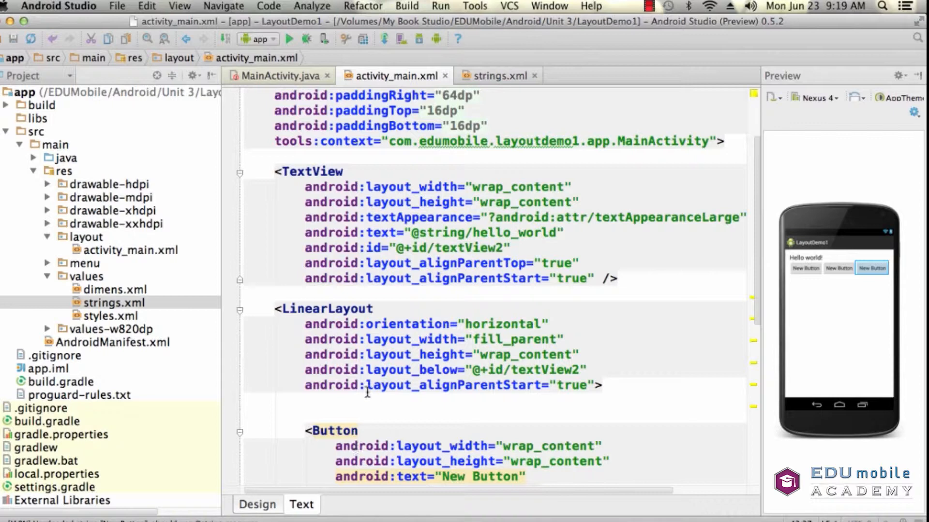
pyautogui.moveTo(518, 388)
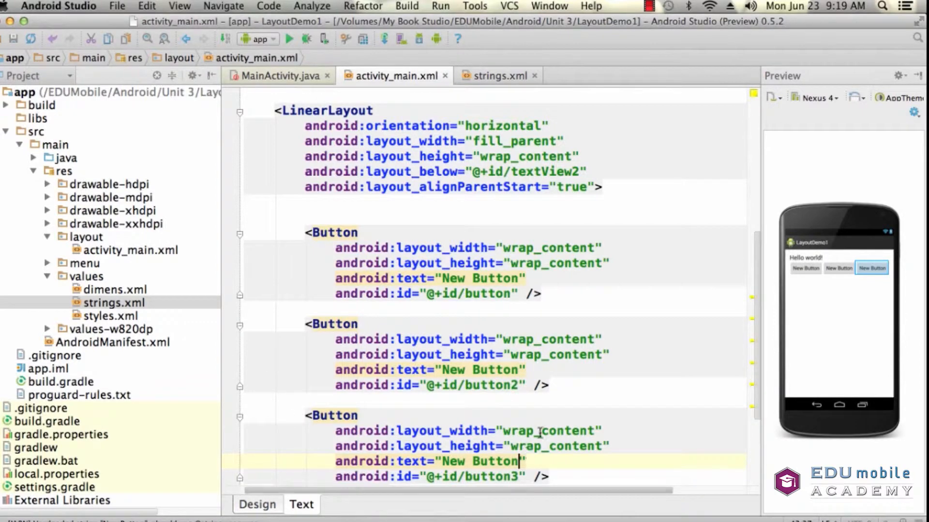
pyautogui.scroll(-3)
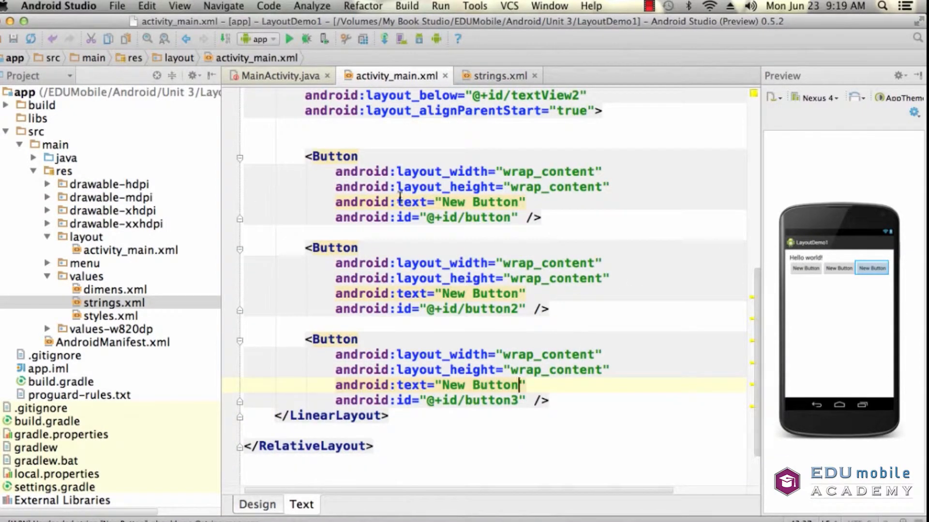
pyautogui.moveTo(496, 329)
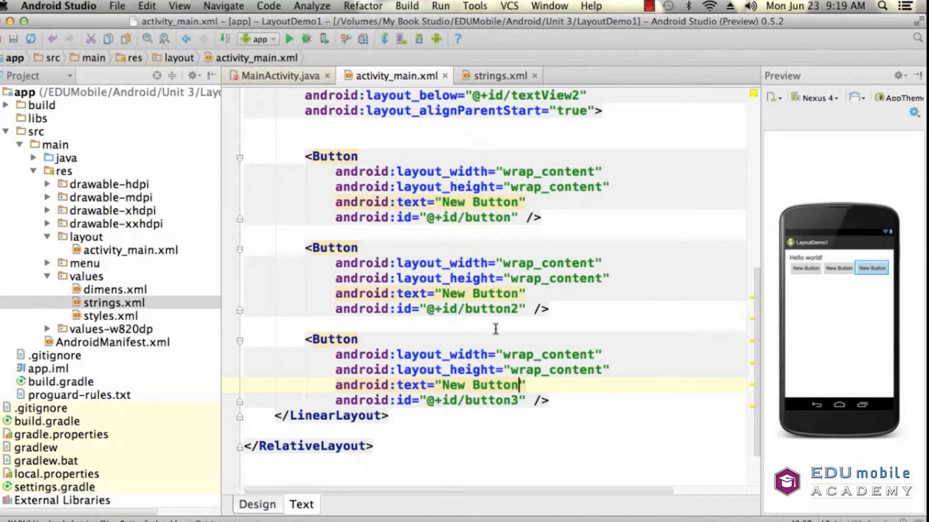
pyautogui.moveTo(564, 312)
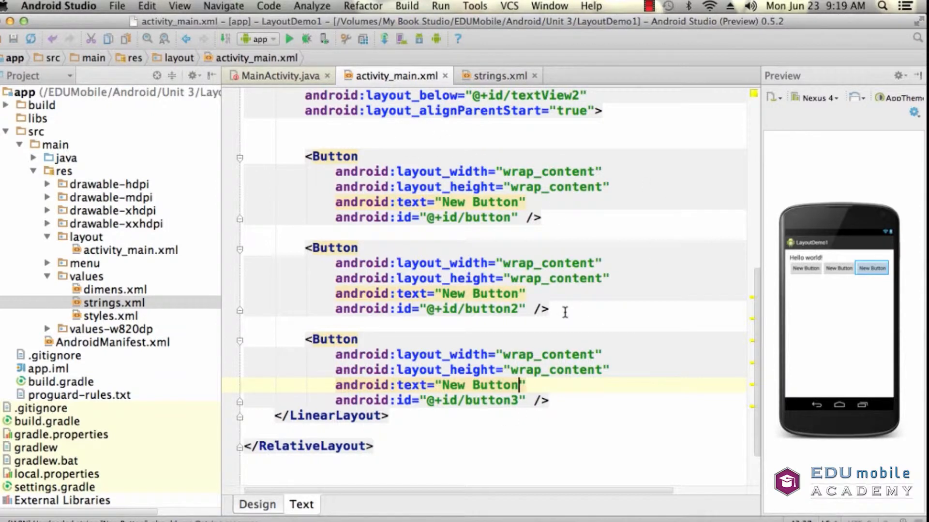
pyautogui.moveTo(608, 215)
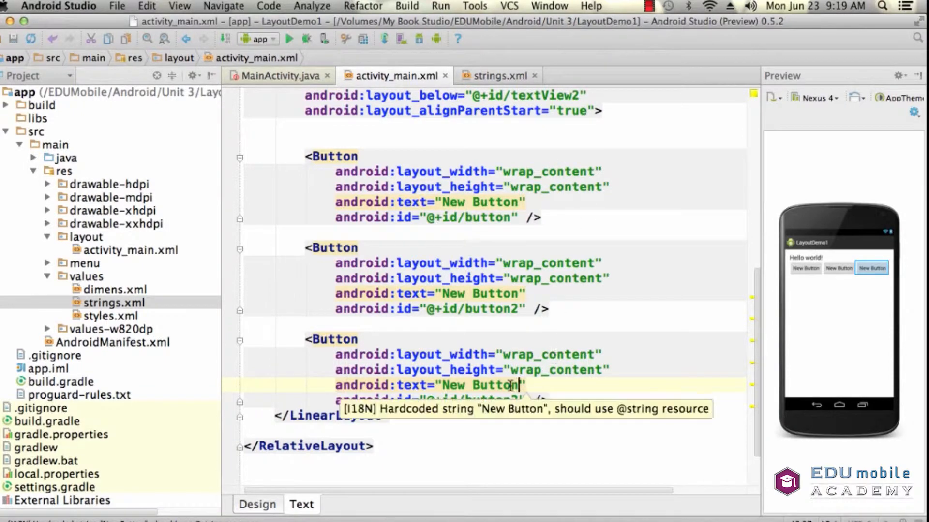
# Step: Shorten button3's android:text from "New Button" to "New" after a look at the preview
pyautogui.click(257, 519)
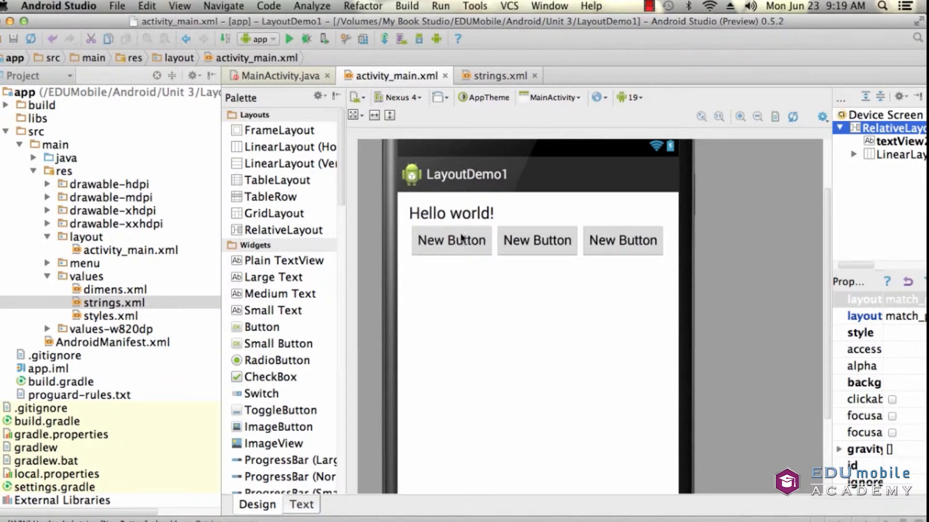
pyautogui.moveTo(634, 247)
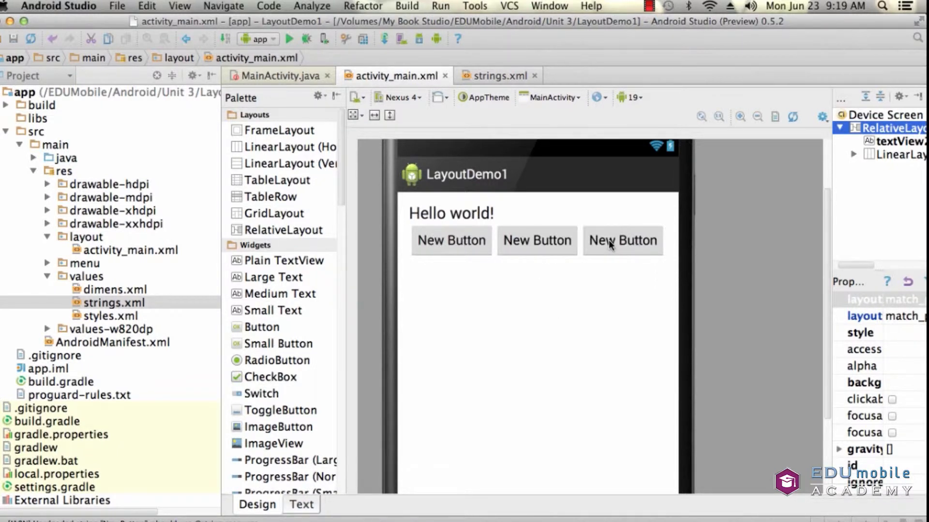
pyautogui.click(301, 505)
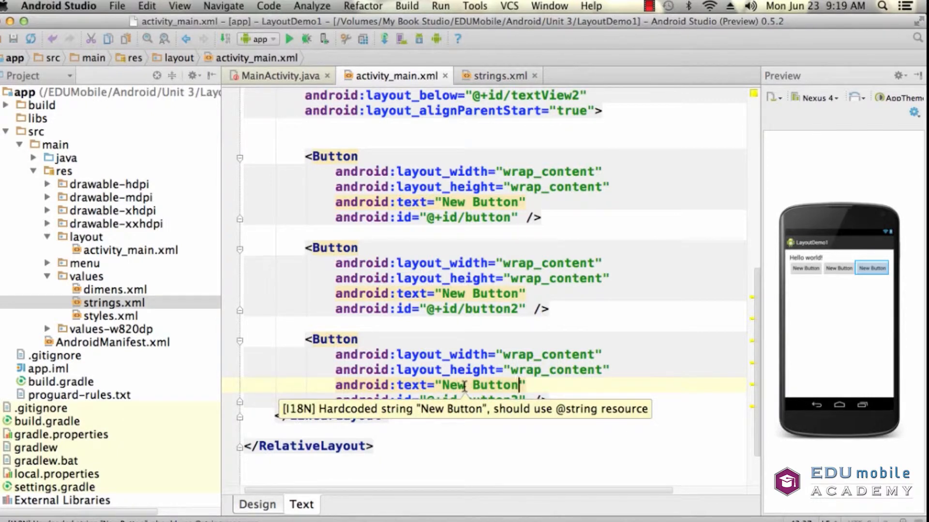
pyautogui.doubleClick(494, 385)
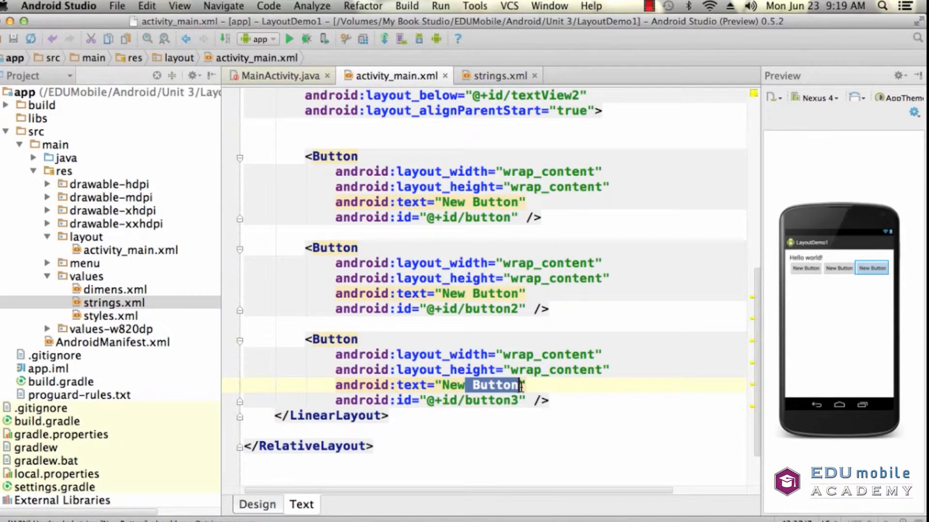
pyautogui.press('Delete')
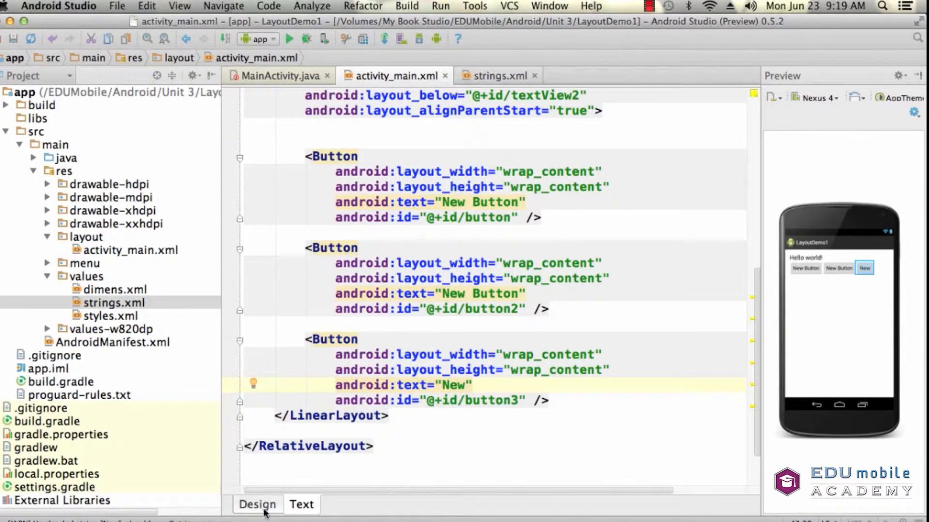
# Step: View the layout preview showing the short New button beside two New Button buttons
pyautogui.click(257, 518)
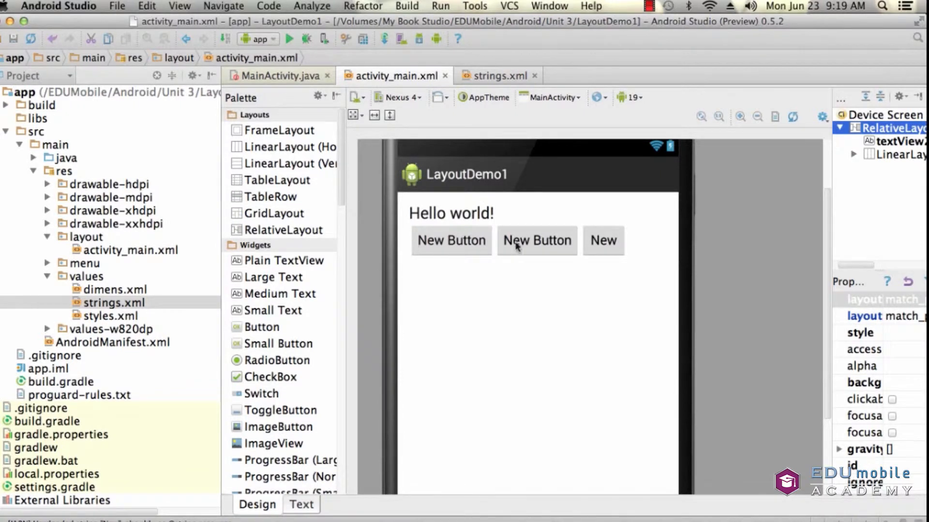
pyautogui.moveTo(654, 242)
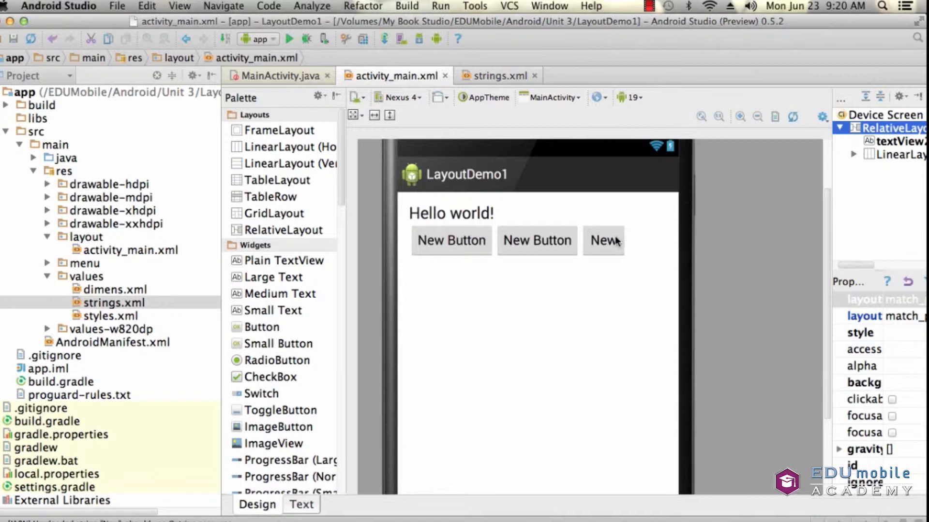
pyautogui.moveTo(607, 260)
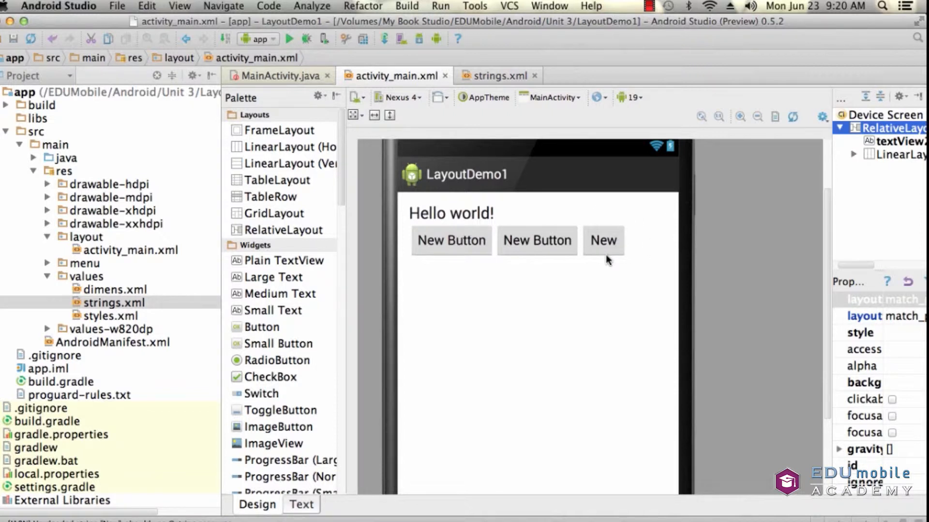
pyautogui.moveTo(512, 254)
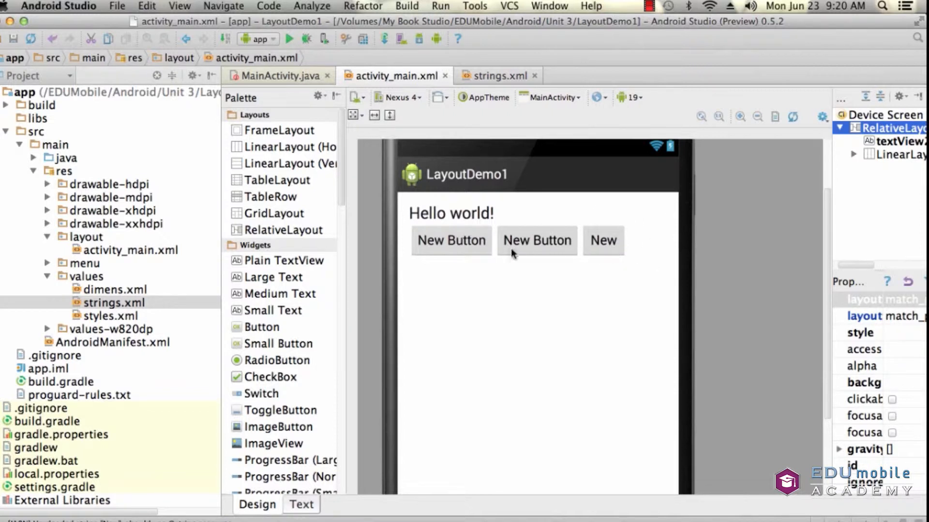
pyautogui.moveTo(538, 252)
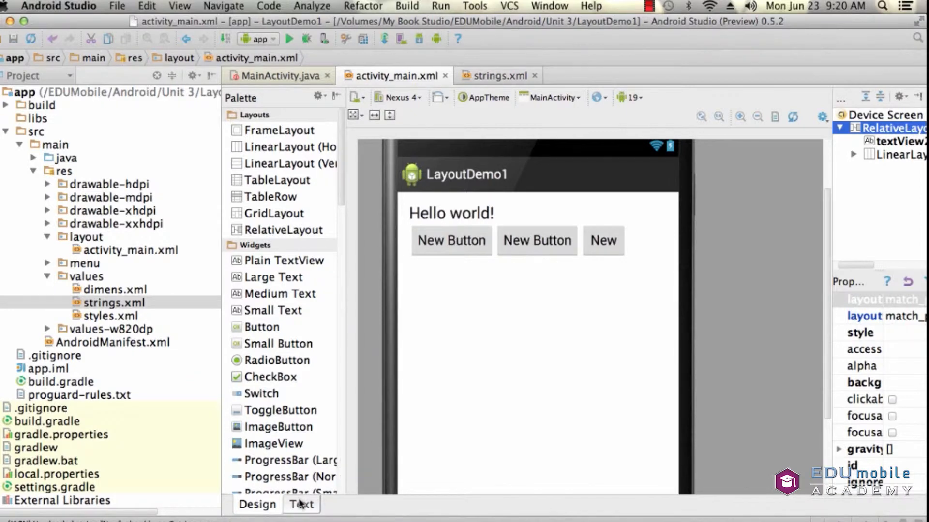
# Step: Add android:layout_weight="1" to the first Button element in the XML
pyautogui.click(301, 505)
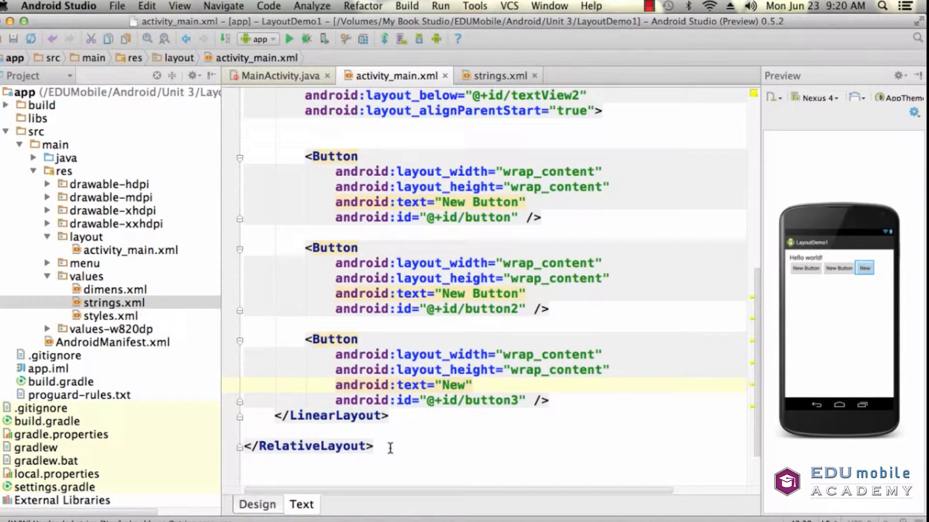
pyautogui.moveTo(619, 191)
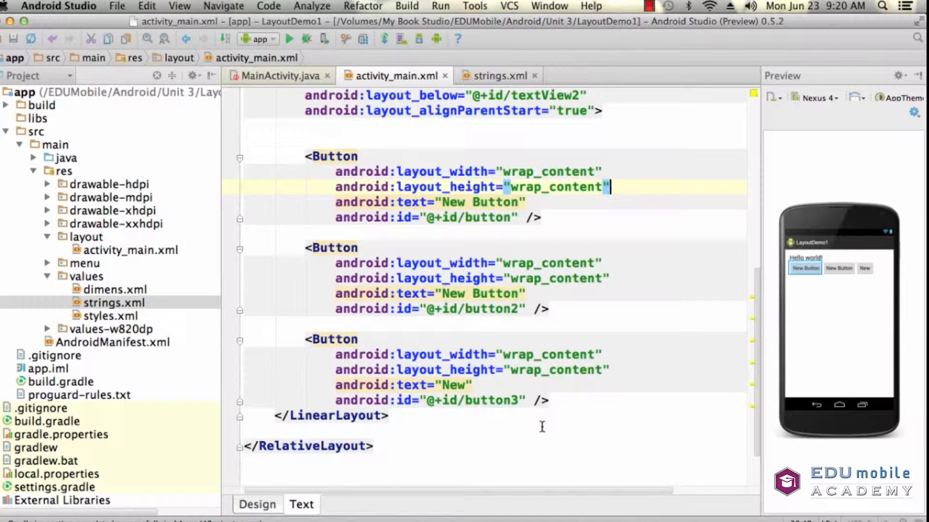
pyautogui.moveTo(587, 356)
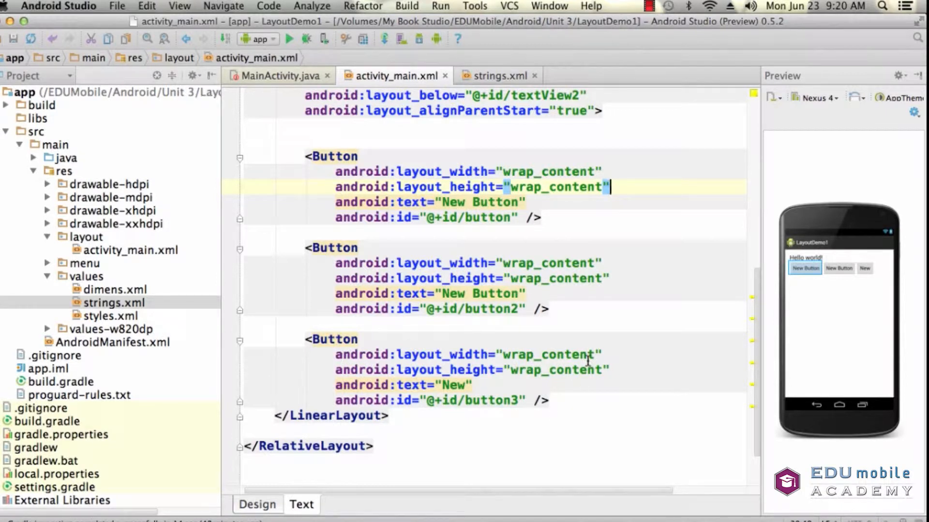
pyautogui.write('and')
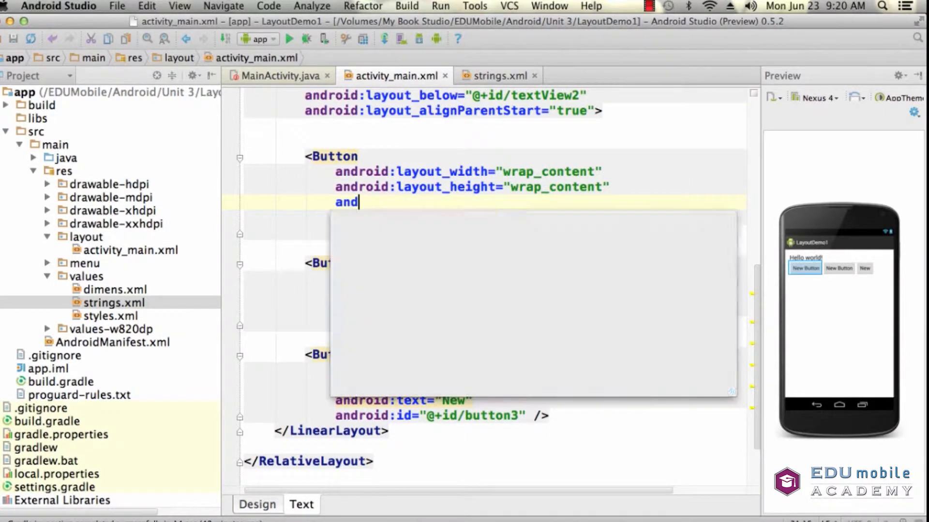
pyautogui.write('loay')
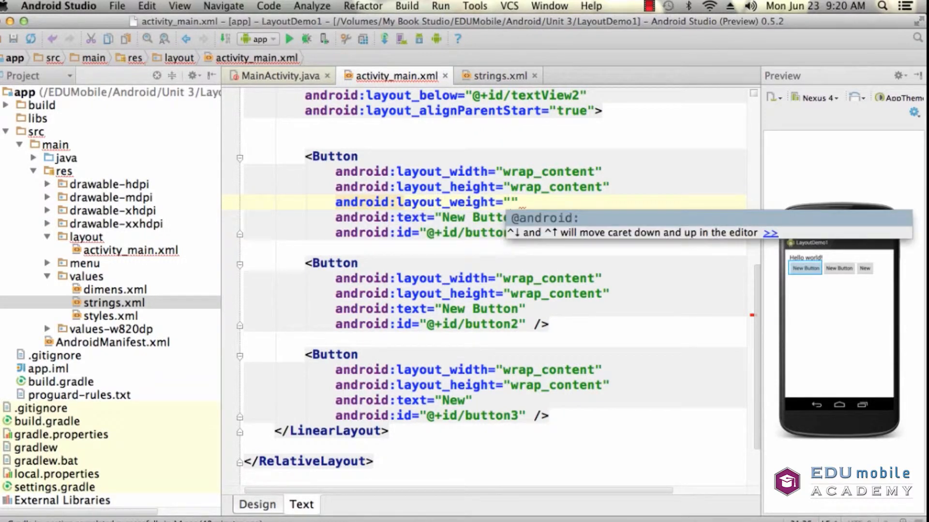
pyautogui.write('1')
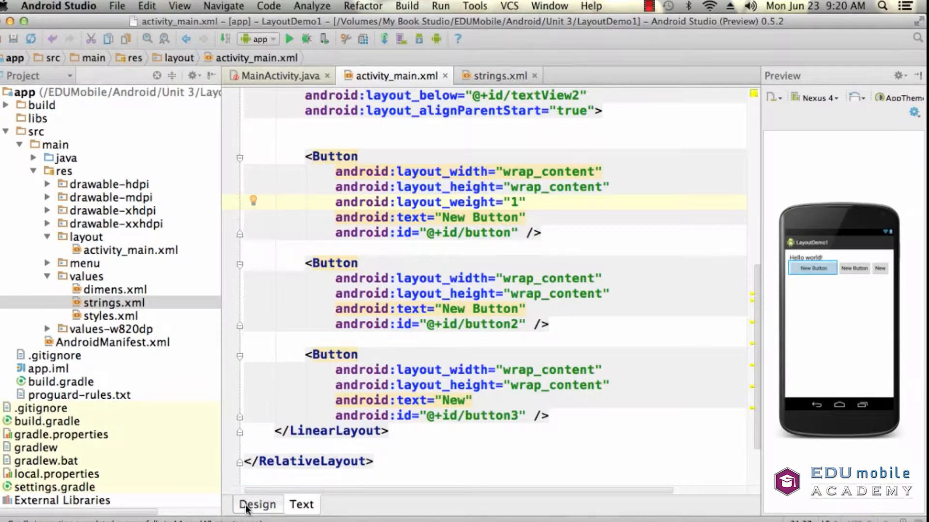
# Step: View the preview showing the weighted first button stretched wider than the others
pyautogui.click(257, 518)
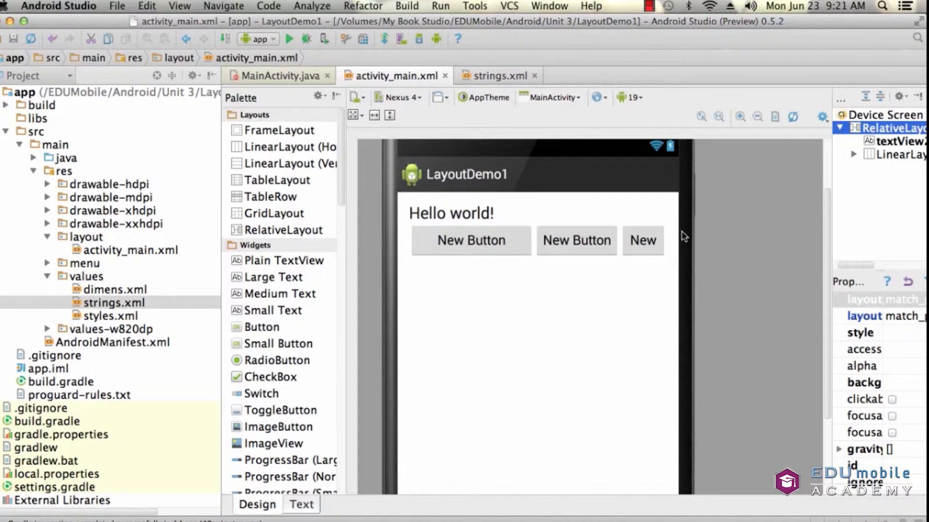
pyautogui.moveTo(607, 342)
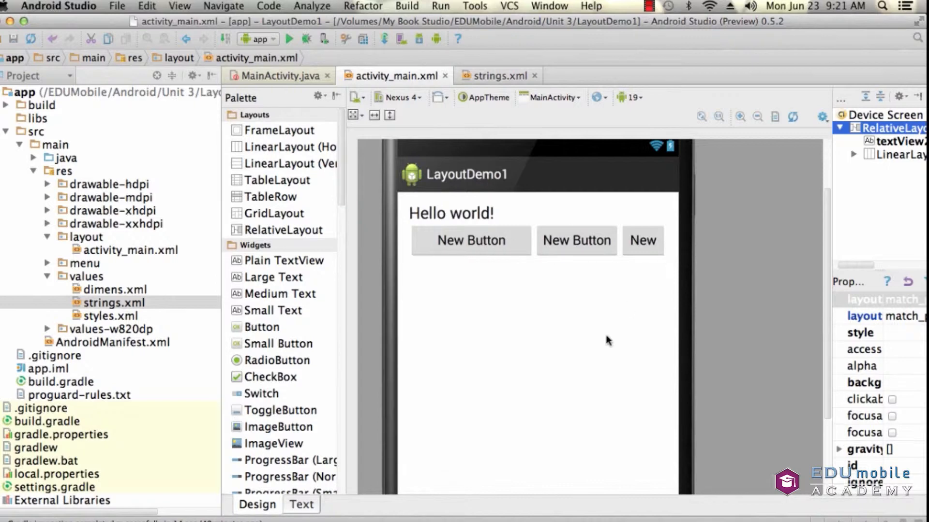
# Step: Add android:layout_weight="1" to the second Button element, correcting a mistyped attribute name
pyautogui.click(301, 505)
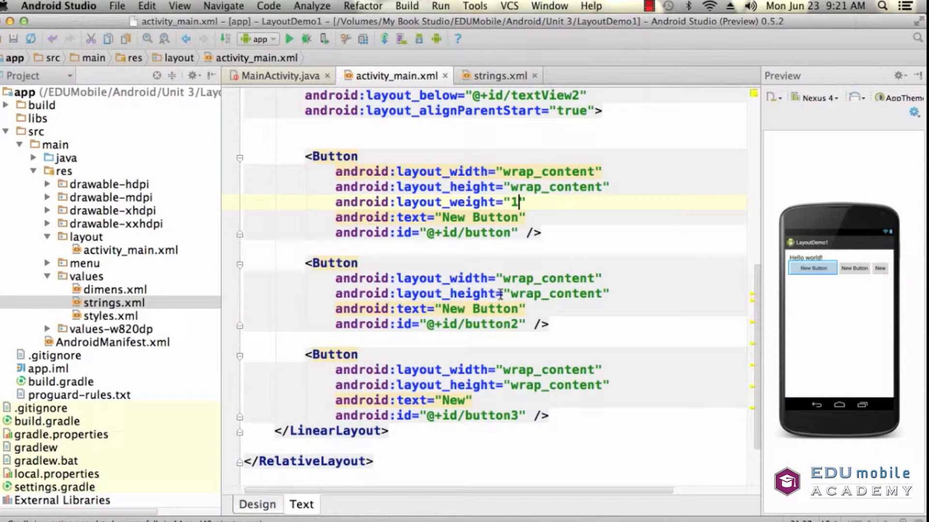
pyautogui.moveTo(910, 282)
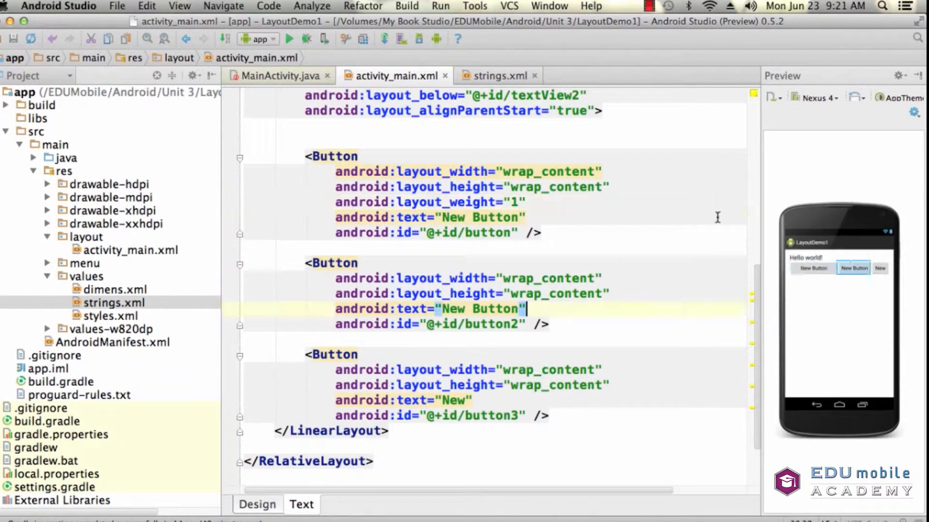
pyautogui.press('Enter')
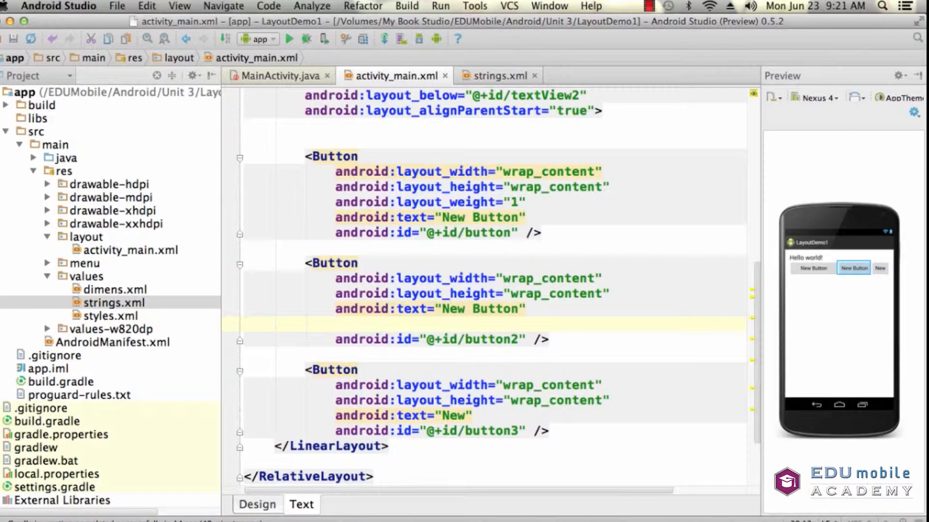
pyautogui.write('android')
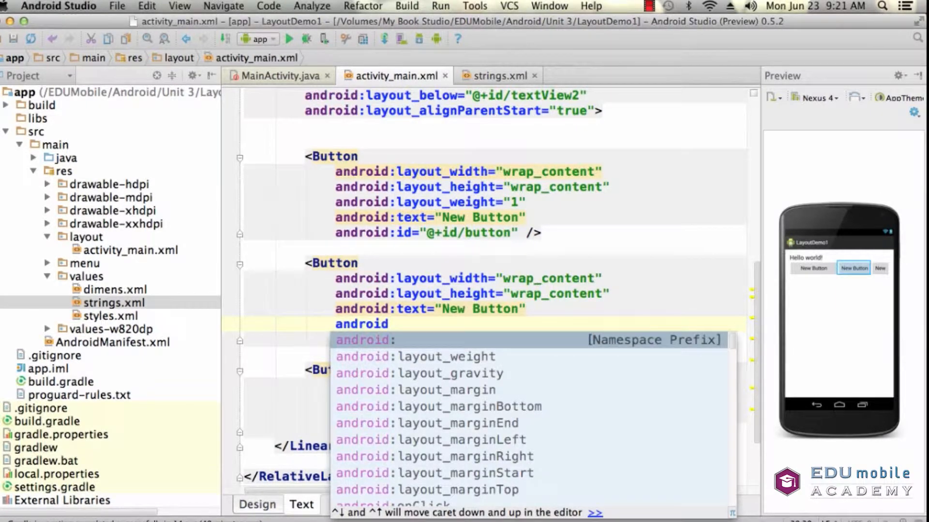
pyautogui.write('_layout_')
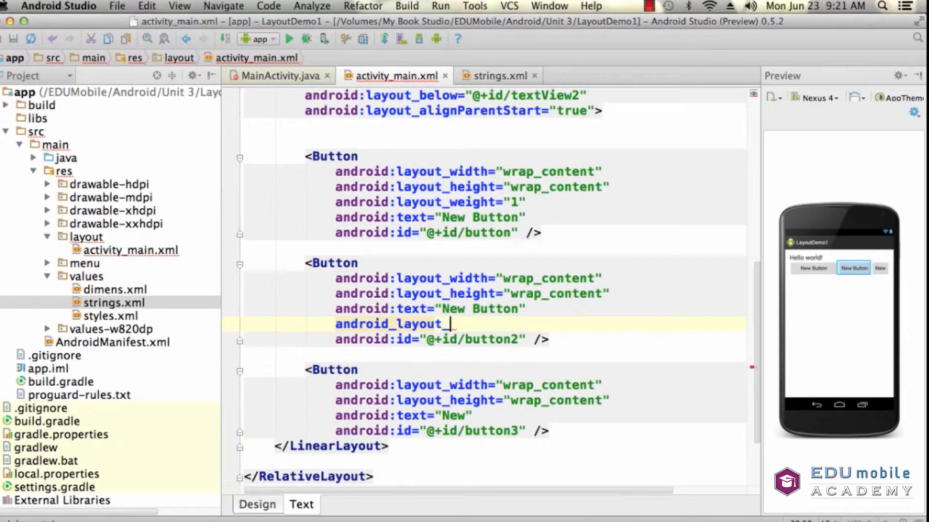
pyautogui.press('Backspace')
pyautogui.write(':')
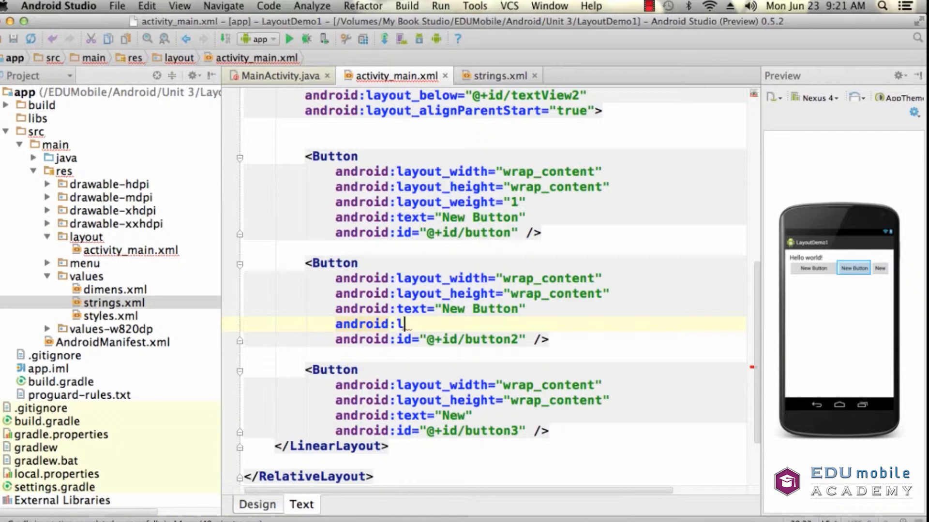
pyautogui.write('ayout_weight=""')
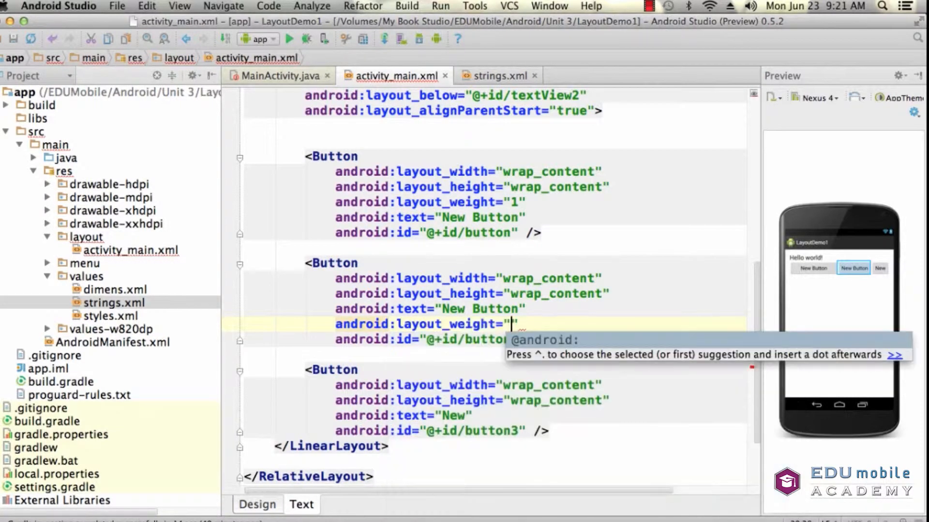
pyautogui.write('1')
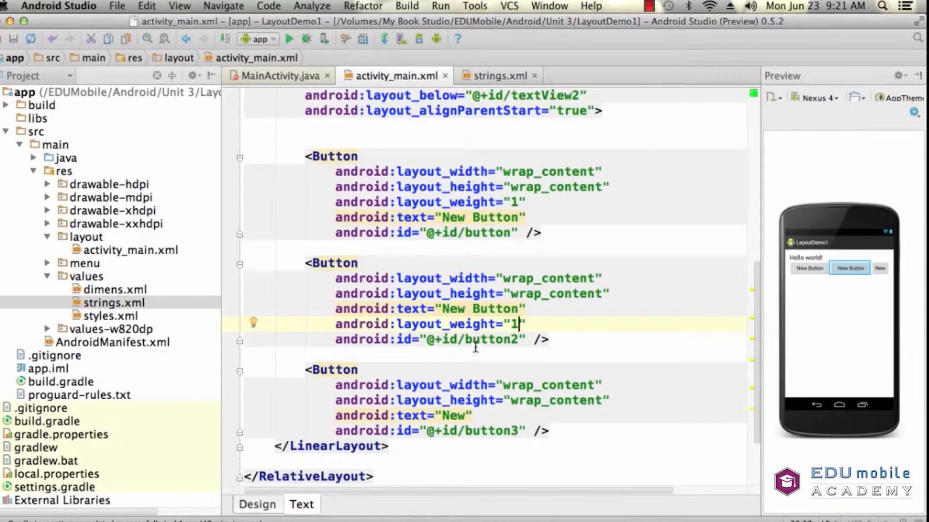
# Step: View the preview showing the first two buttons equally wide beside the short New button
pyautogui.click(258, 518)
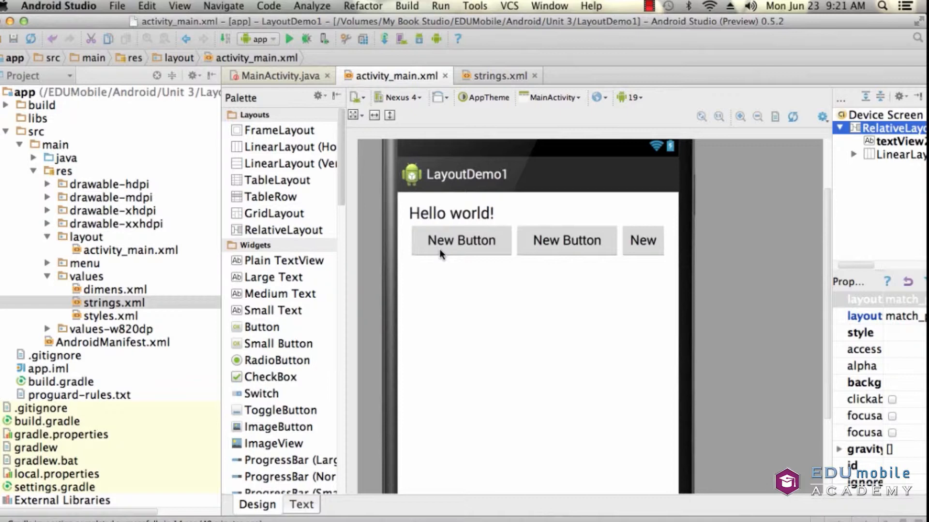
pyautogui.moveTo(657, 250)
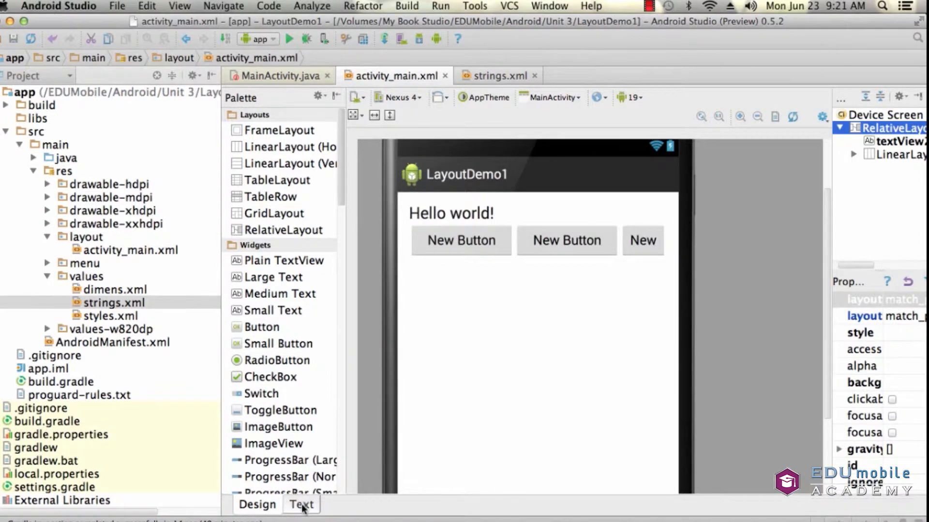
# Step: Change button3's android:text back from "New" to "New Button"
pyautogui.click(301, 518)
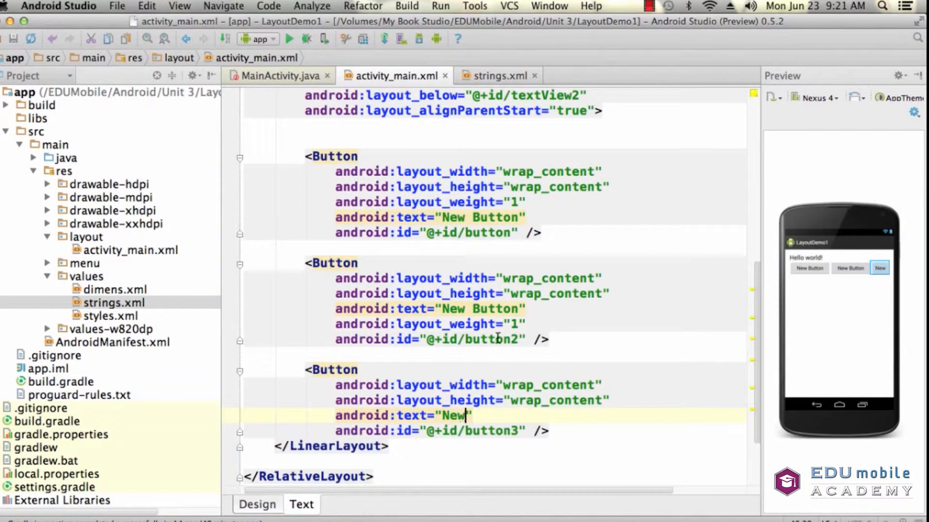
pyautogui.write('" "')
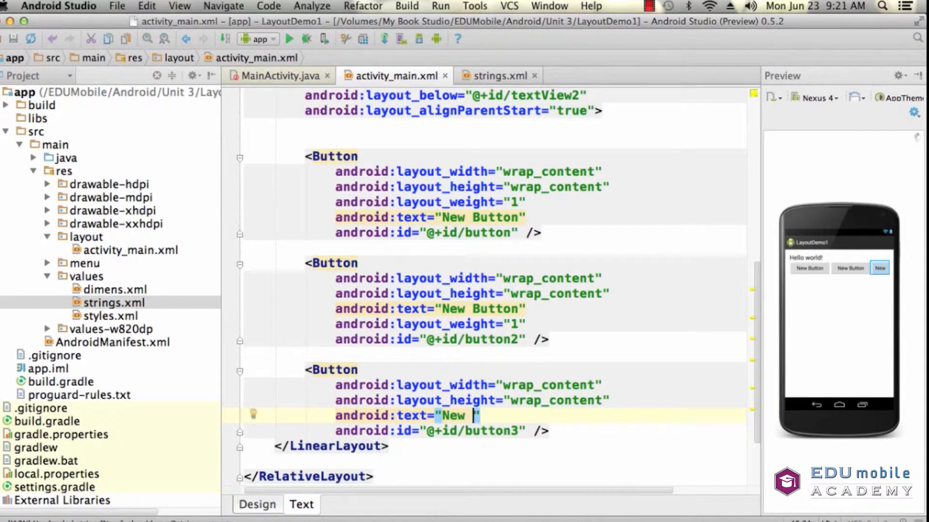
pyautogui.write('Button')
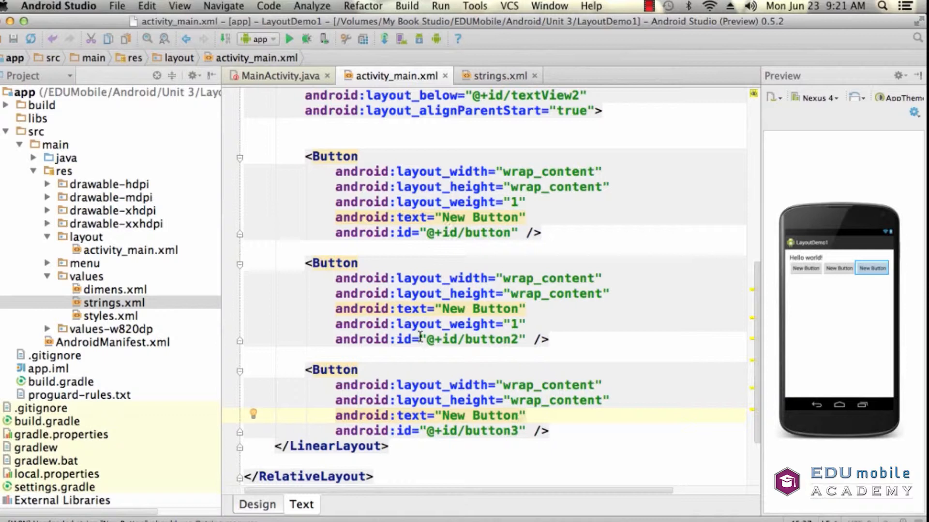
pyautogui.moveTo(451, 203)
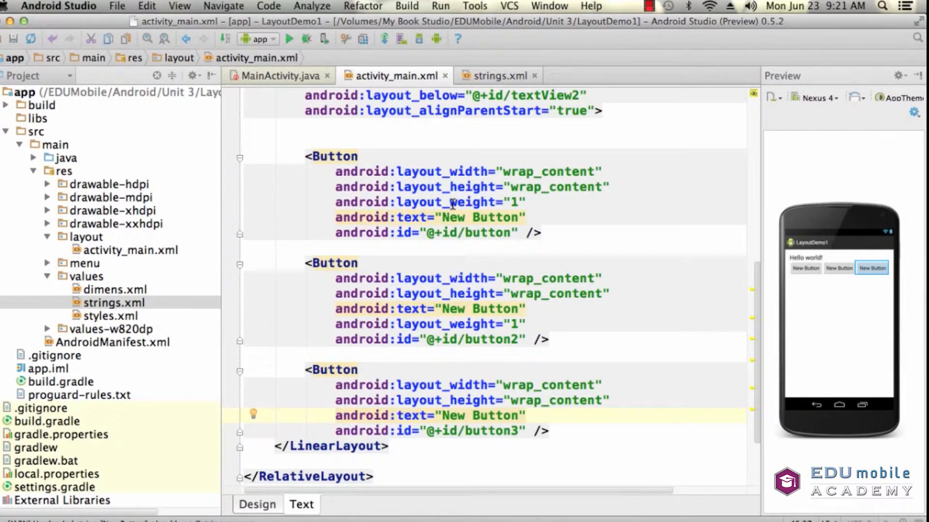
pyautogui.moveTo(451, 324)
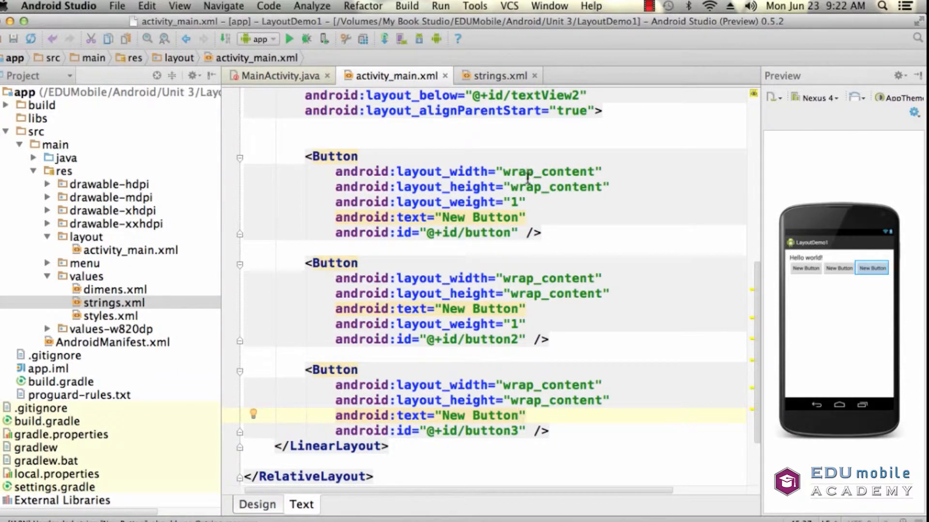
# Step: Check the preview, then extend button3's label to "New Button Three"
pyautogui.click(257, 505)
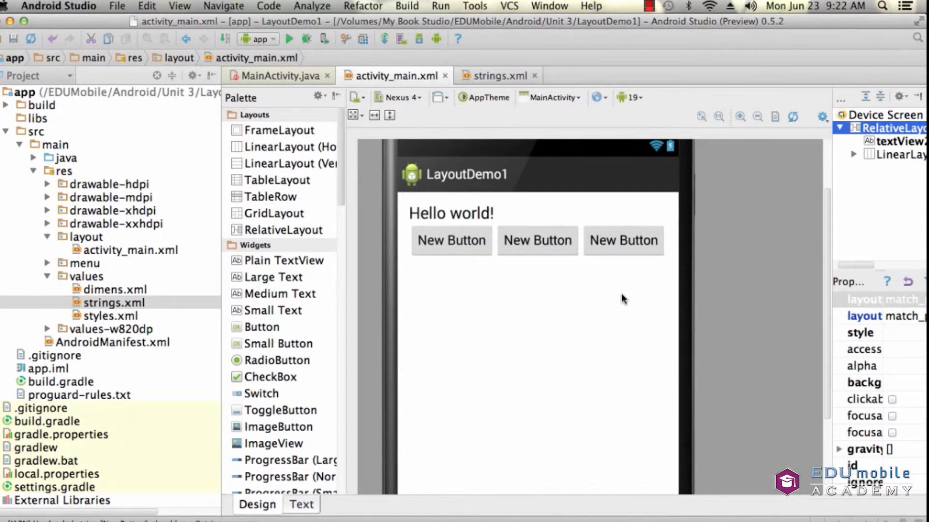
pyautogui.moveTo(433, 253)
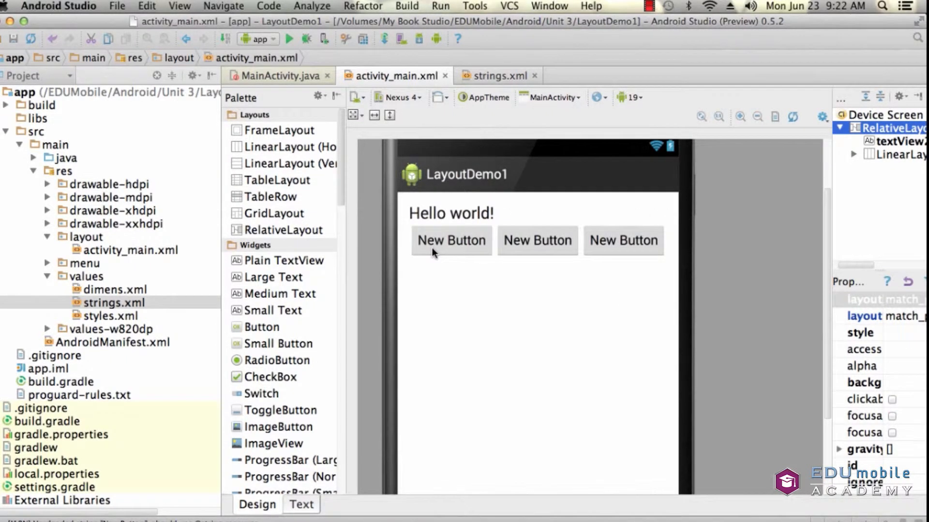
pyautogui.moveTo(476, 219)
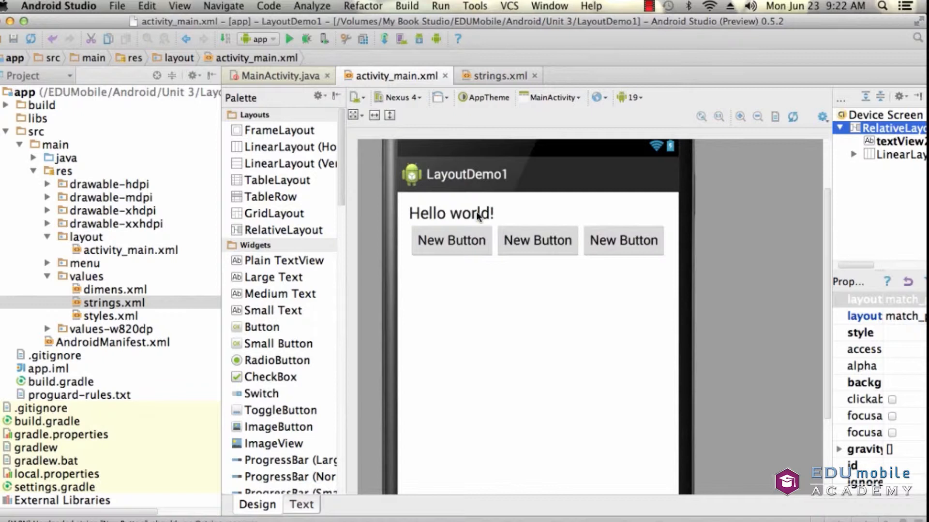
pyautogui.moveTo(639, 217)
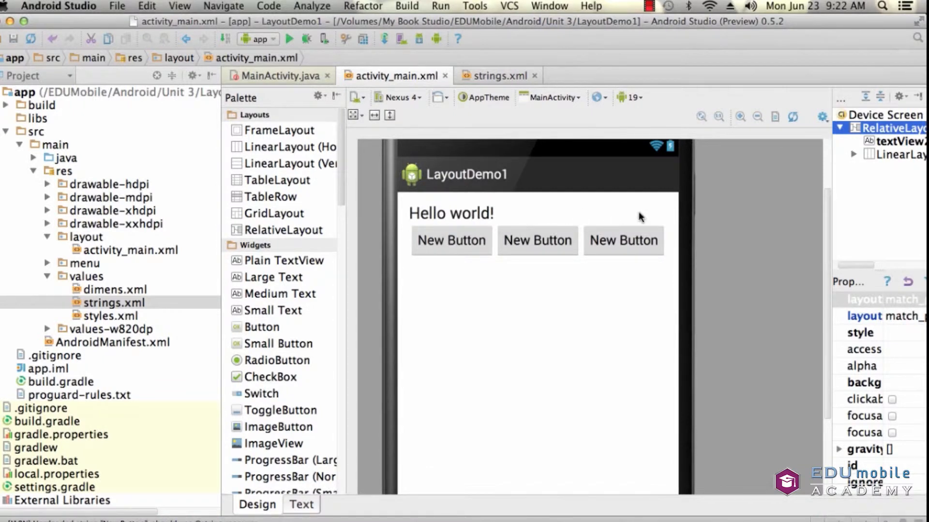
pyautogui.moveTo(632, 204)
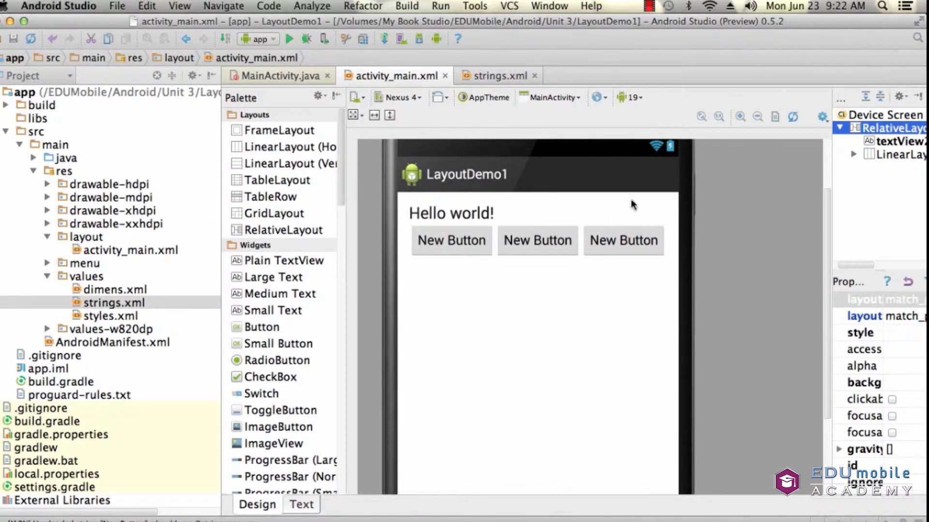
pyautogui.moveTo(644, 268)
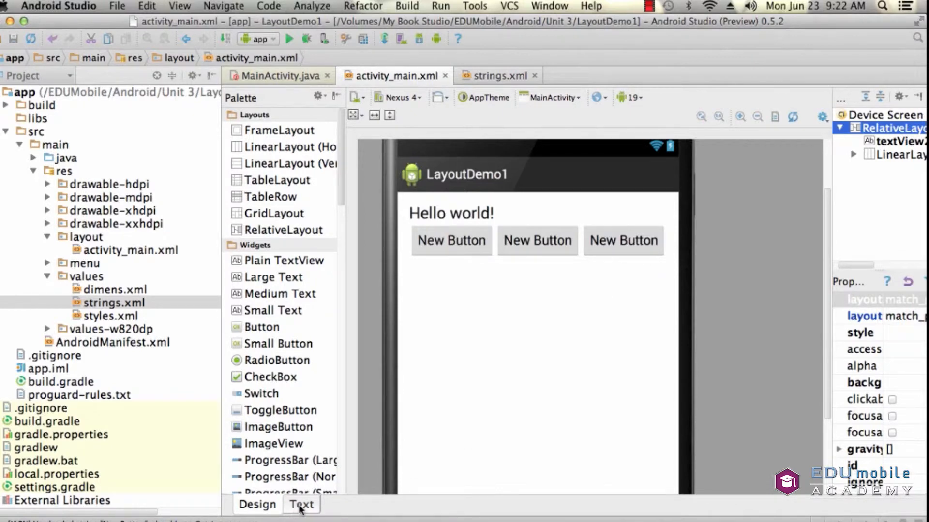
pyautogui.click(301, 519)
pyautogui.write('android:text="New Button Thr')
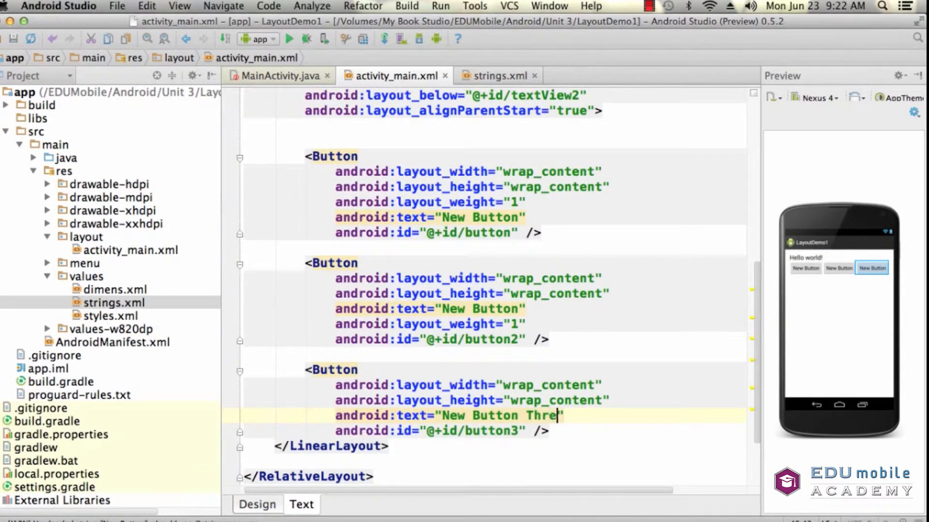
pyautogui.write('e"')
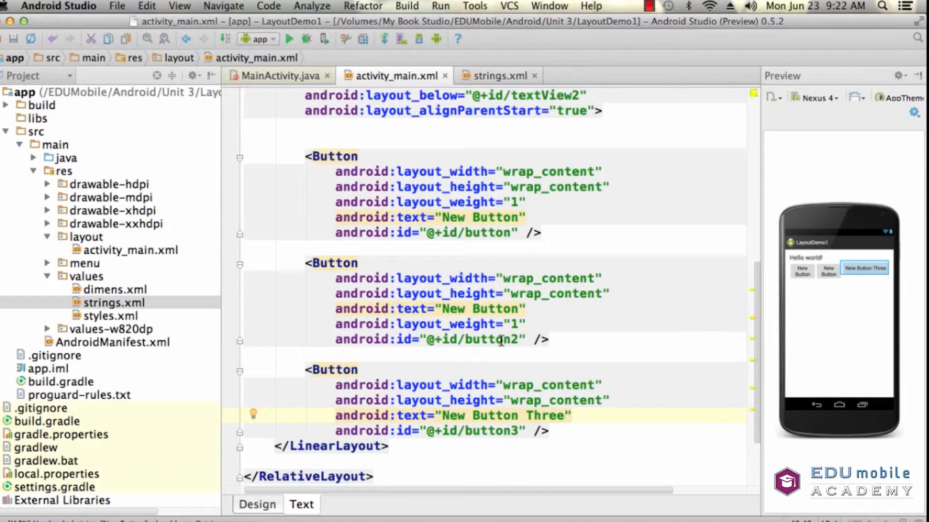
# Step: View the final preview with two wrapped New Button buttons beside the wide New Button Three
pyautogui.click(256, 518)
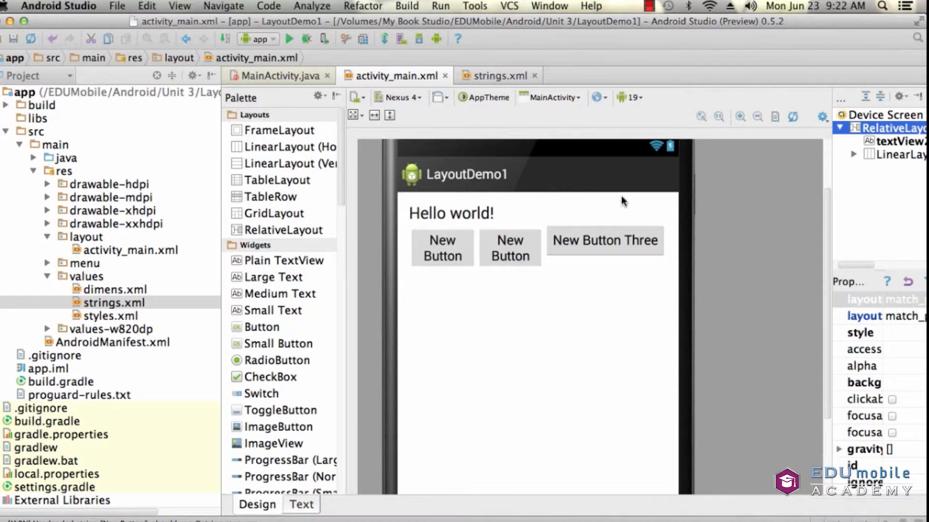
pyautogui.moveTo(614, 250)
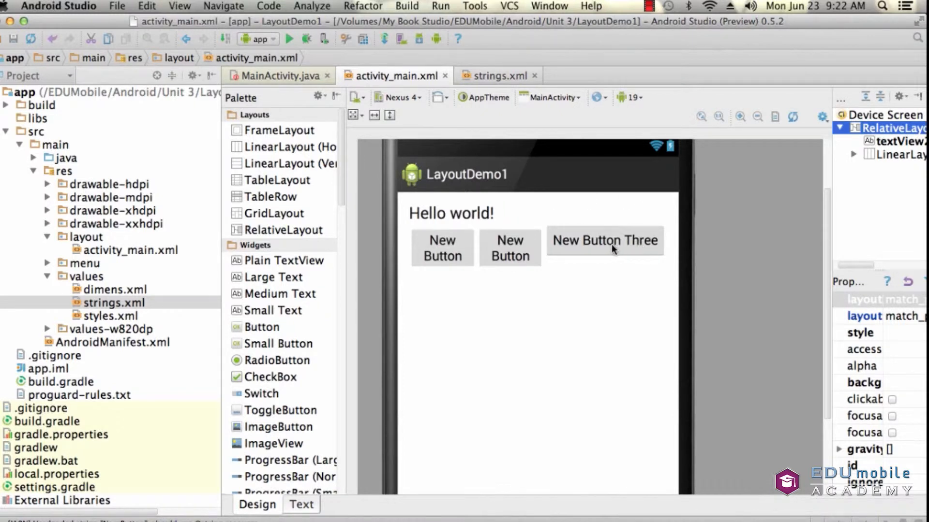
pyautogui.moveTo(598, 277)
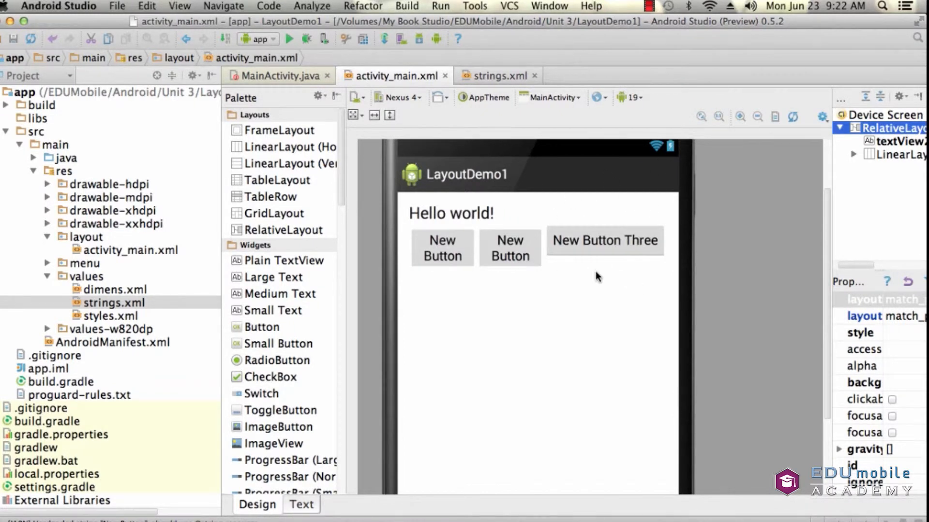